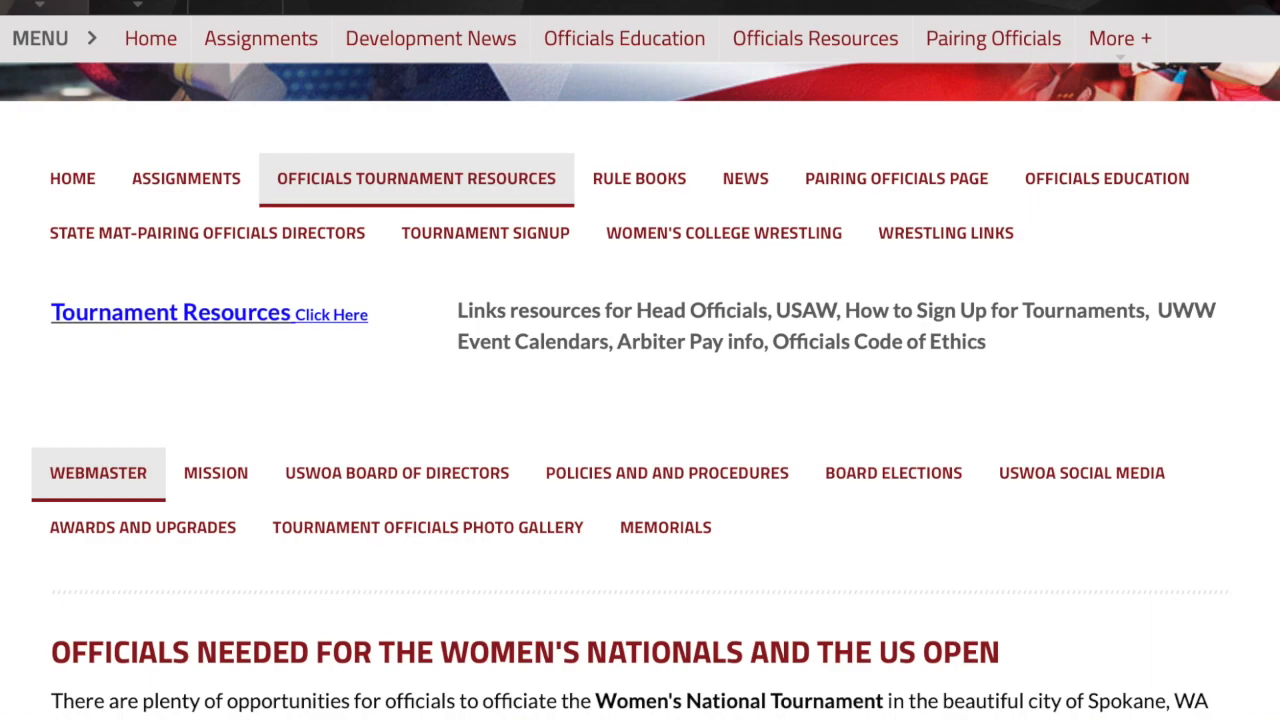
mouse_move(425, 210)
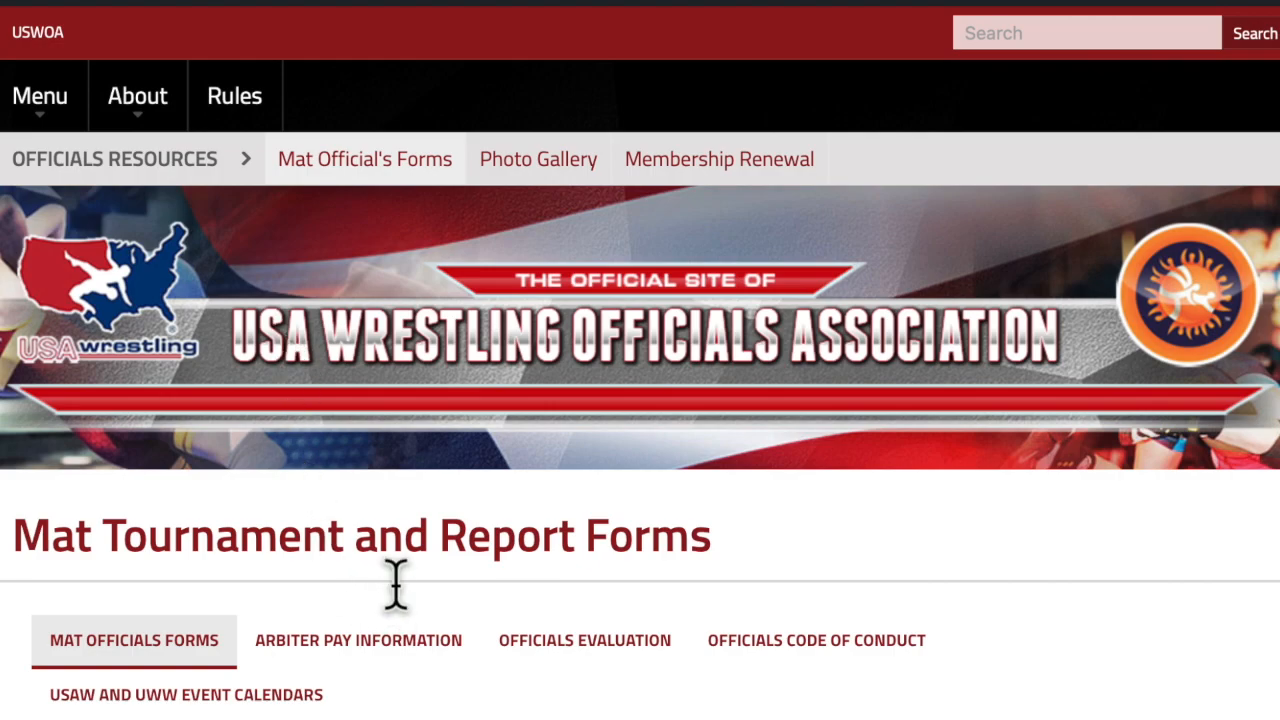
Scroll the head mat officials forms and open the STIPEND CALCULATOR (Google Sheets) link
scroll(down, 3)
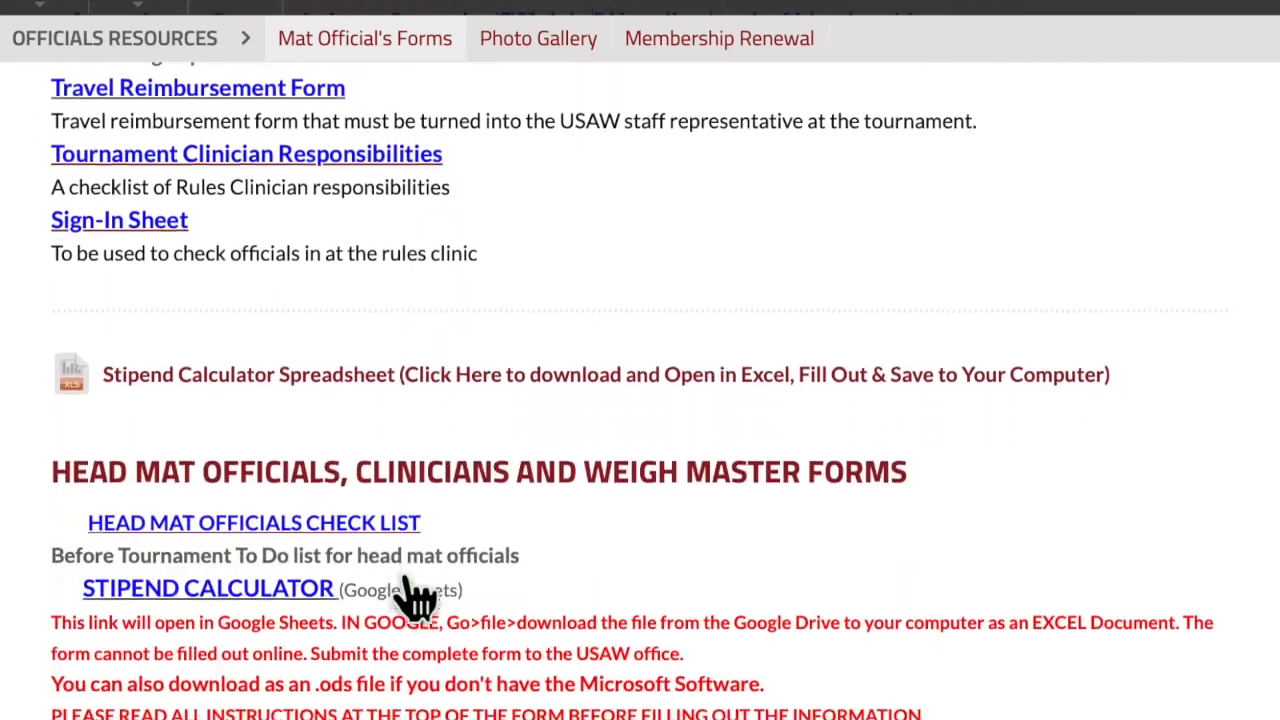
scroll(down, 3)
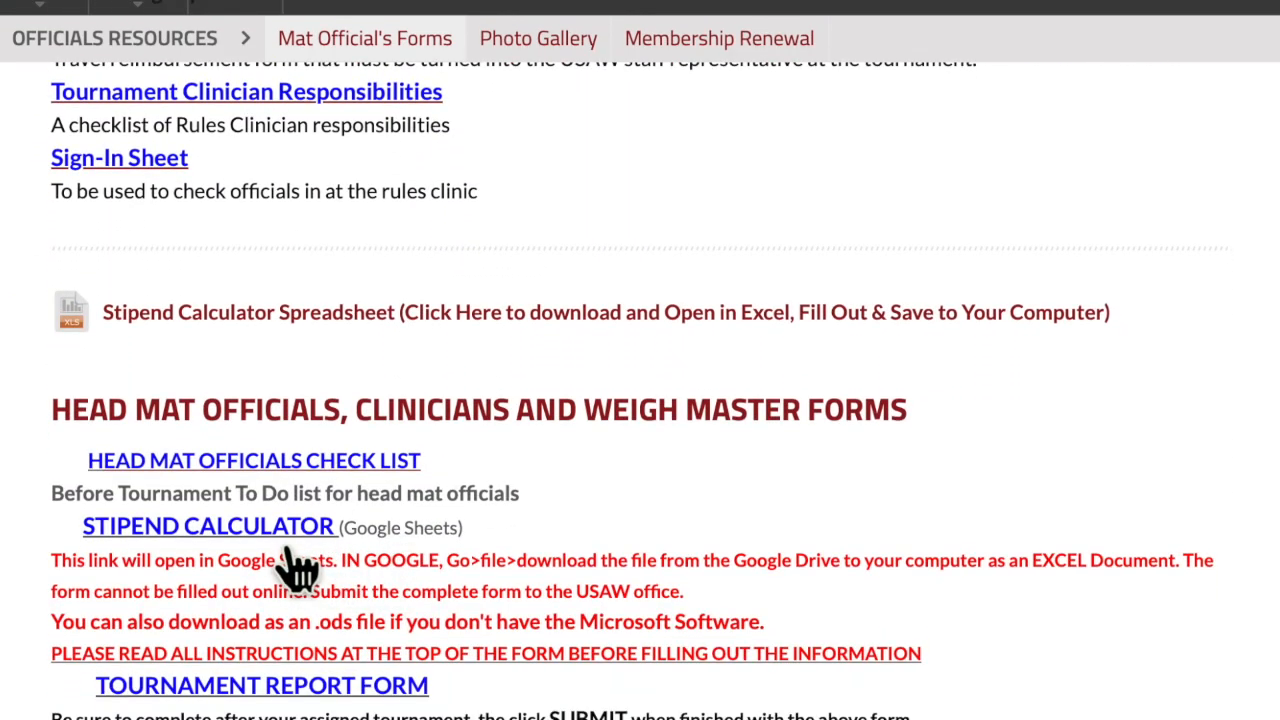
click(208, 525)
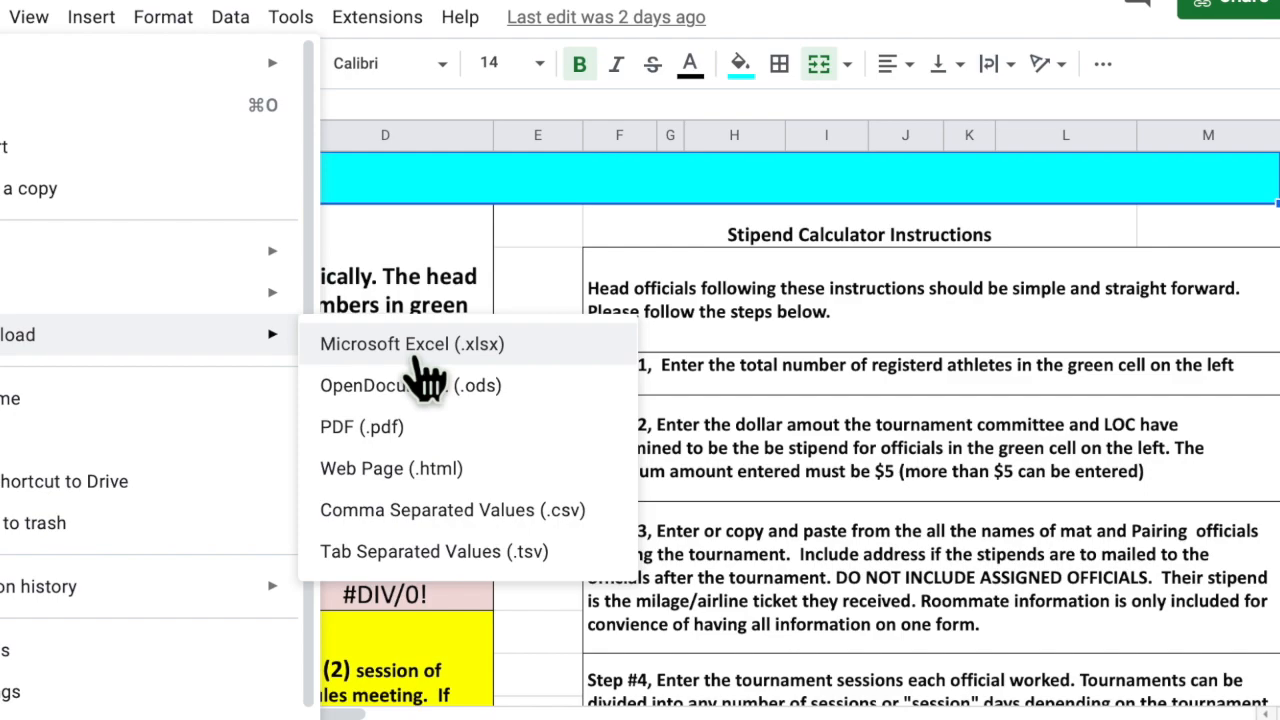
mouse_move(430, 420)
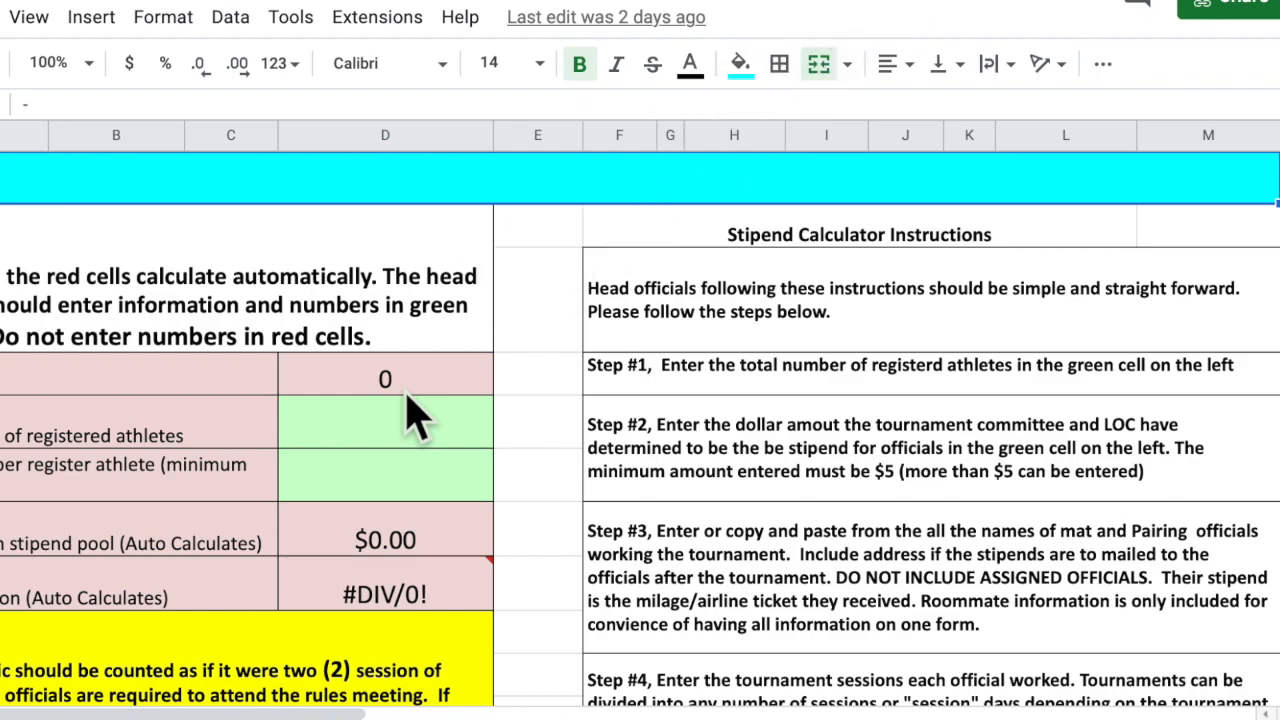
mouse_move(410, 415)
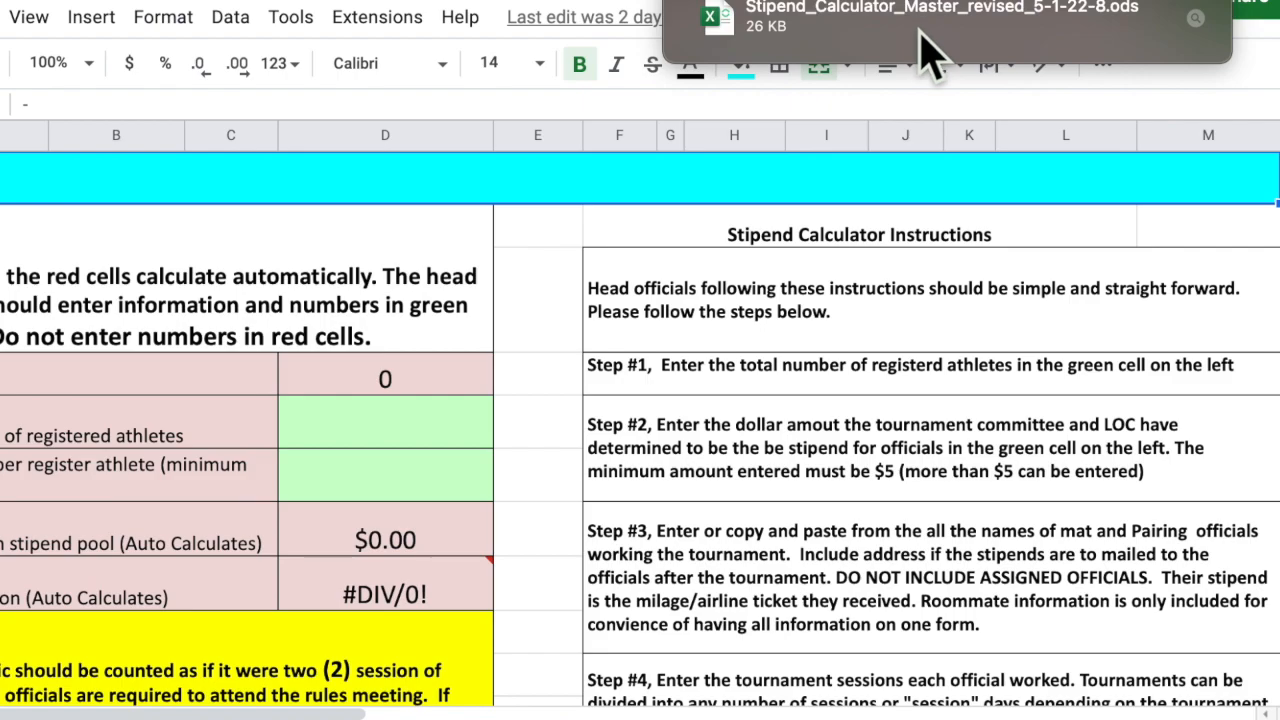
mouse_move(790, 50)
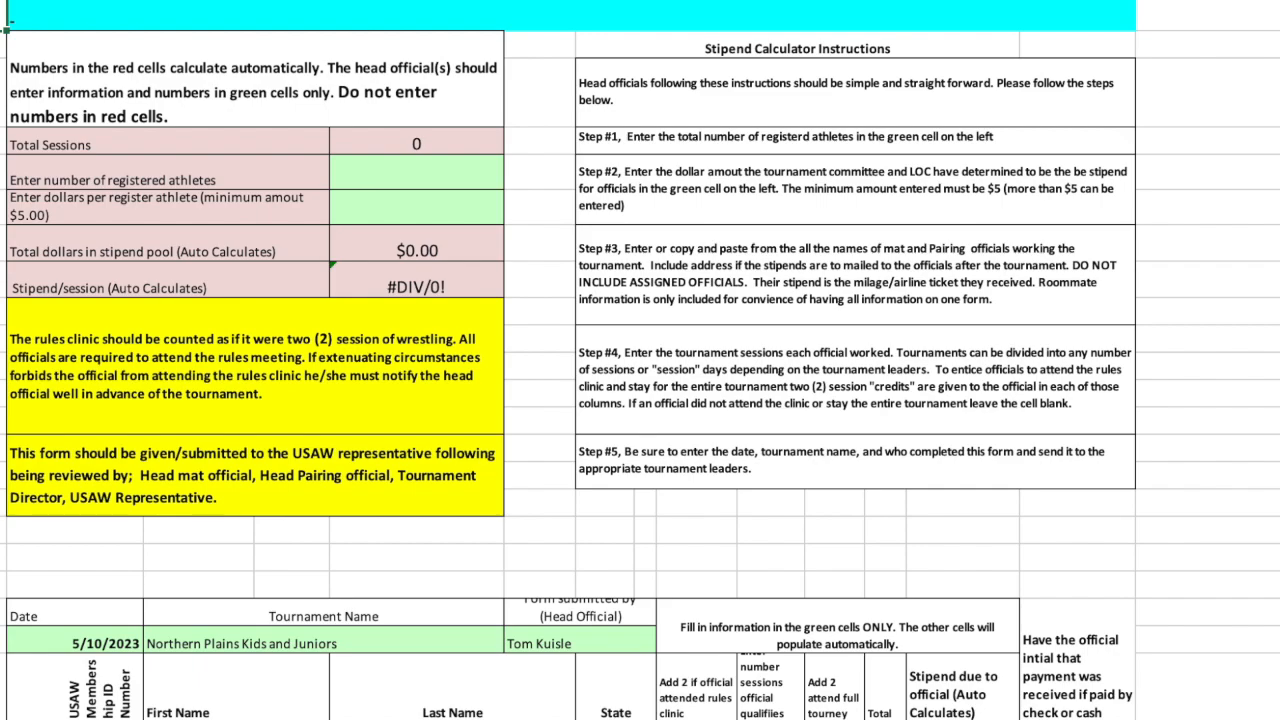
mouse_move(1124, 573)
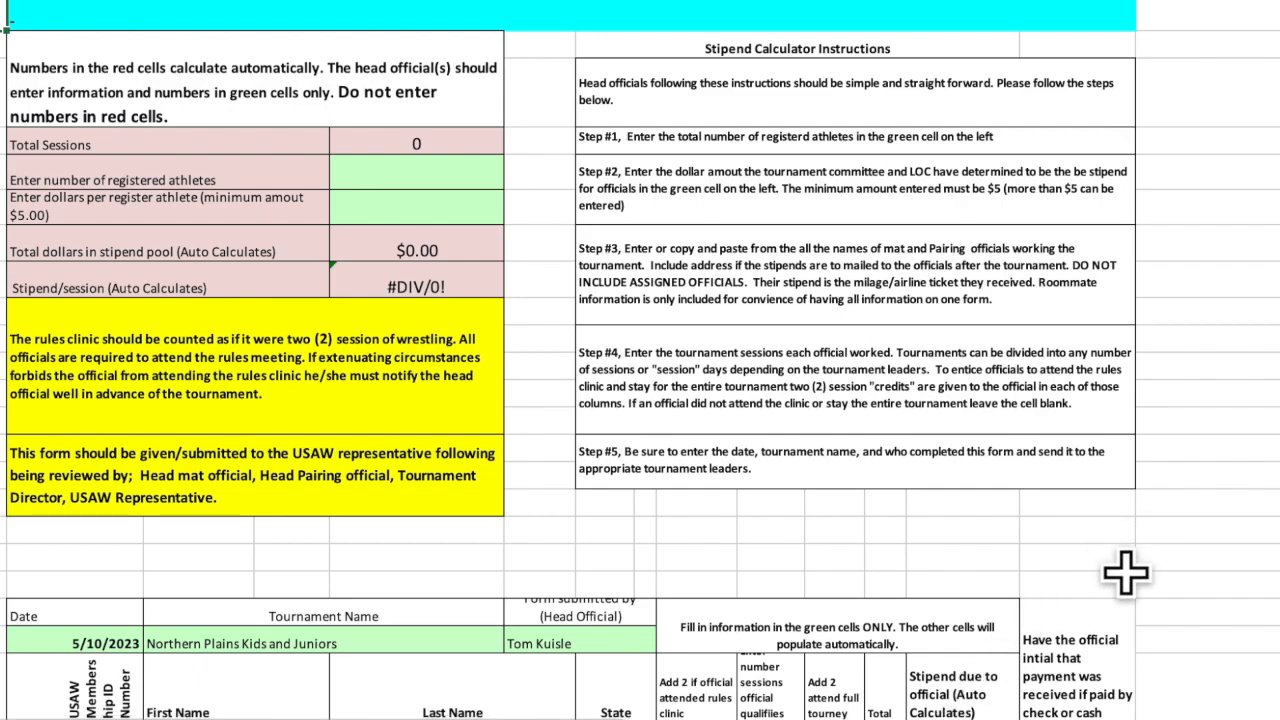
Scroll through the instructions and header of the Northern Plains Kids and Juniors form
scroll(down, 3)
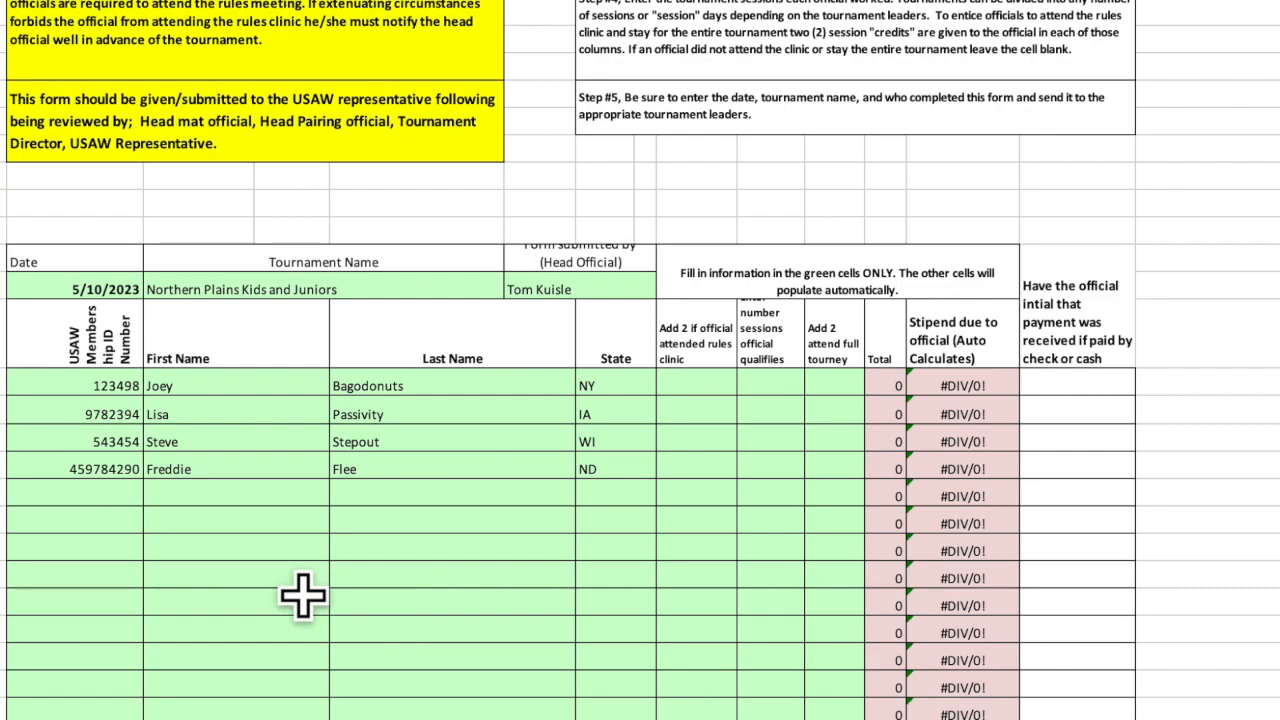
mouse_move(140, 535)
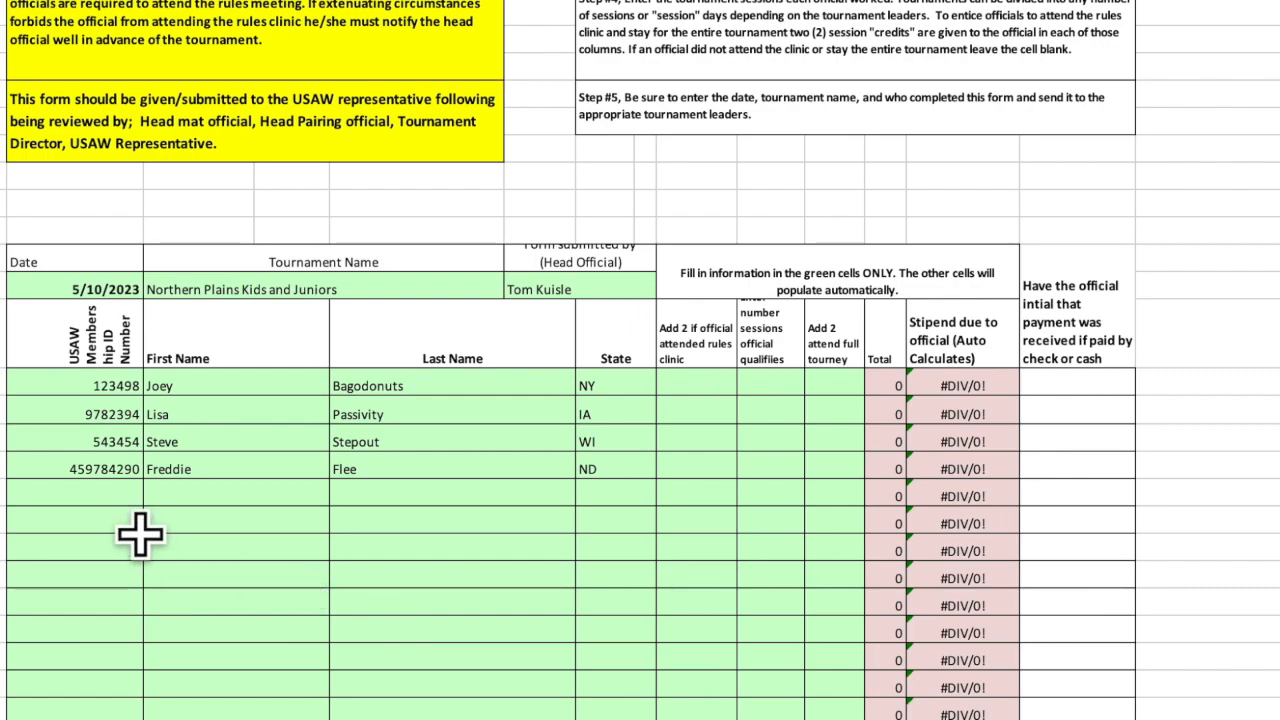
text(3487439)
text(Tom)
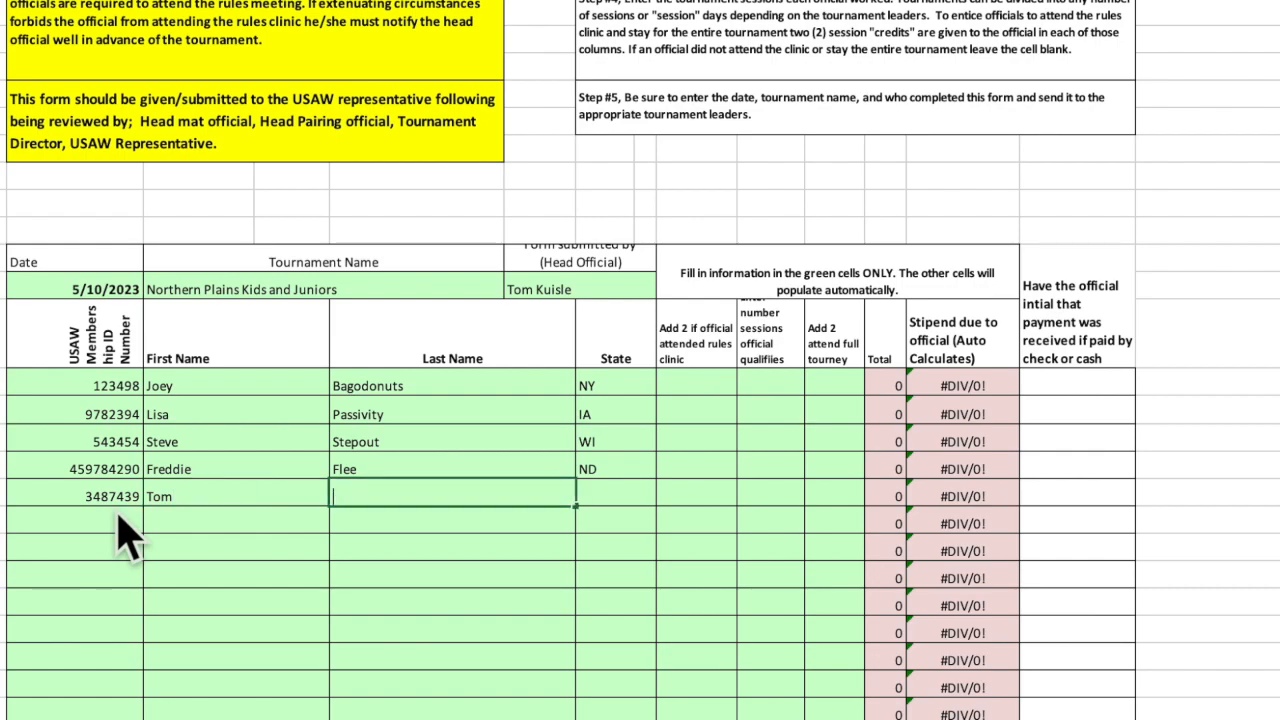
text(Kuisle)
click(616, 496)
text(mn)
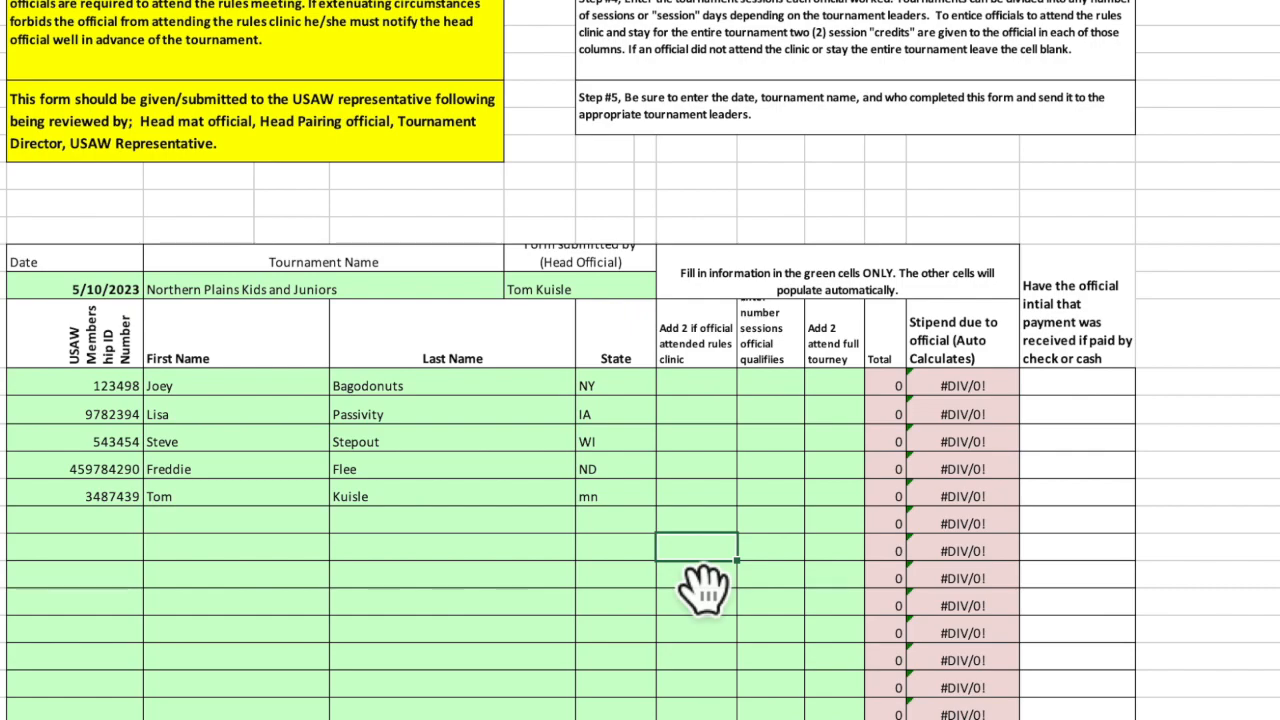
scroll(up, 3)
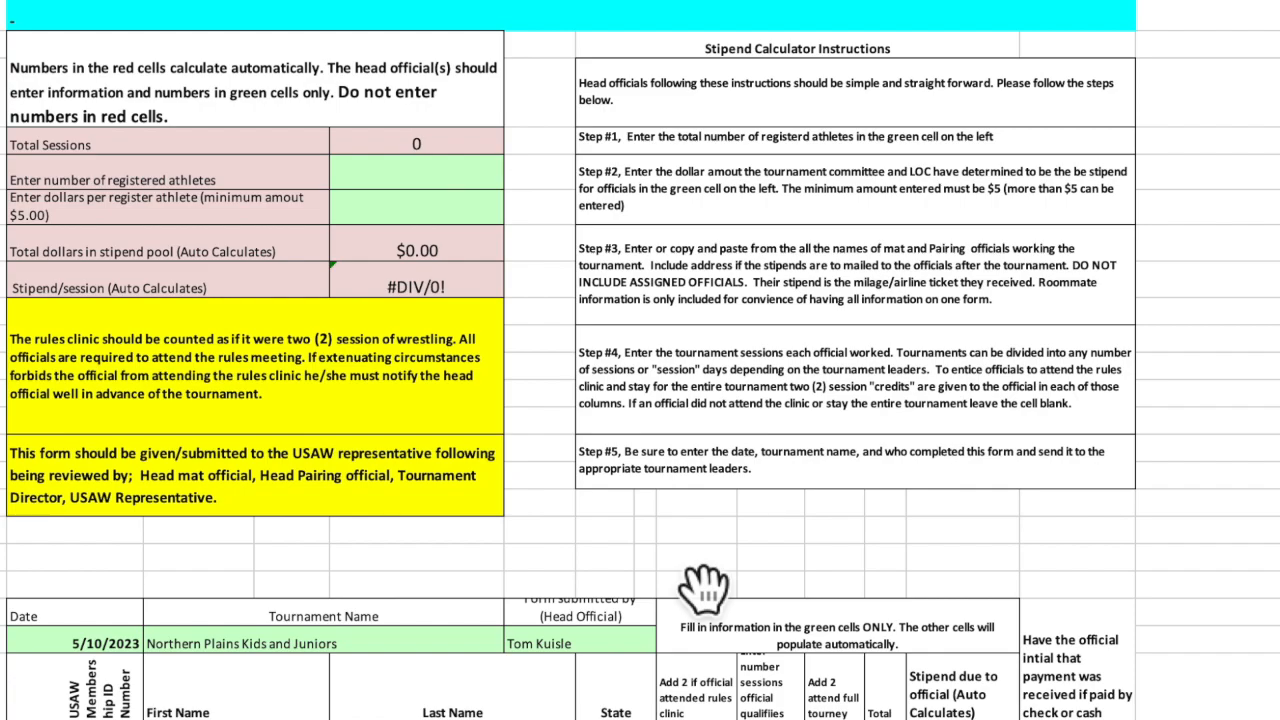
Enter 2 rules-clinic credits for Joey, Lisa, Freddie and Tom
scroll(down, 3)
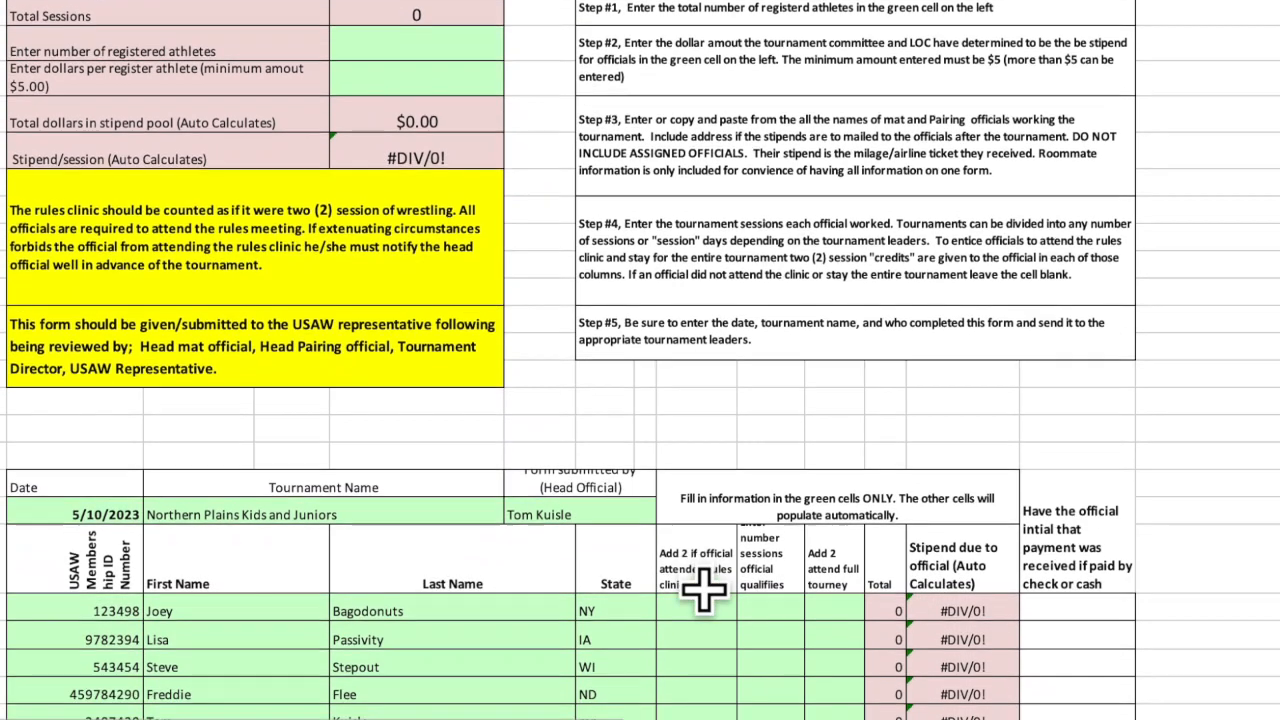
scroll(down, 3)
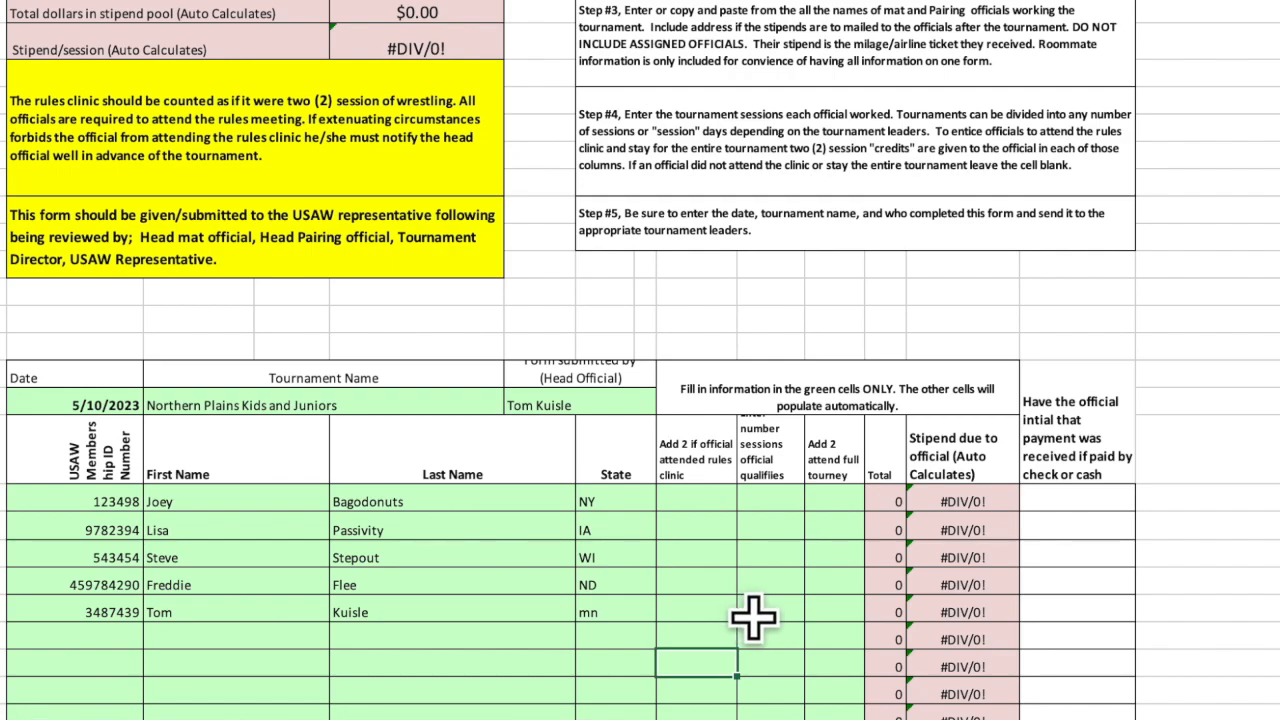
mouse_move(760, 550)
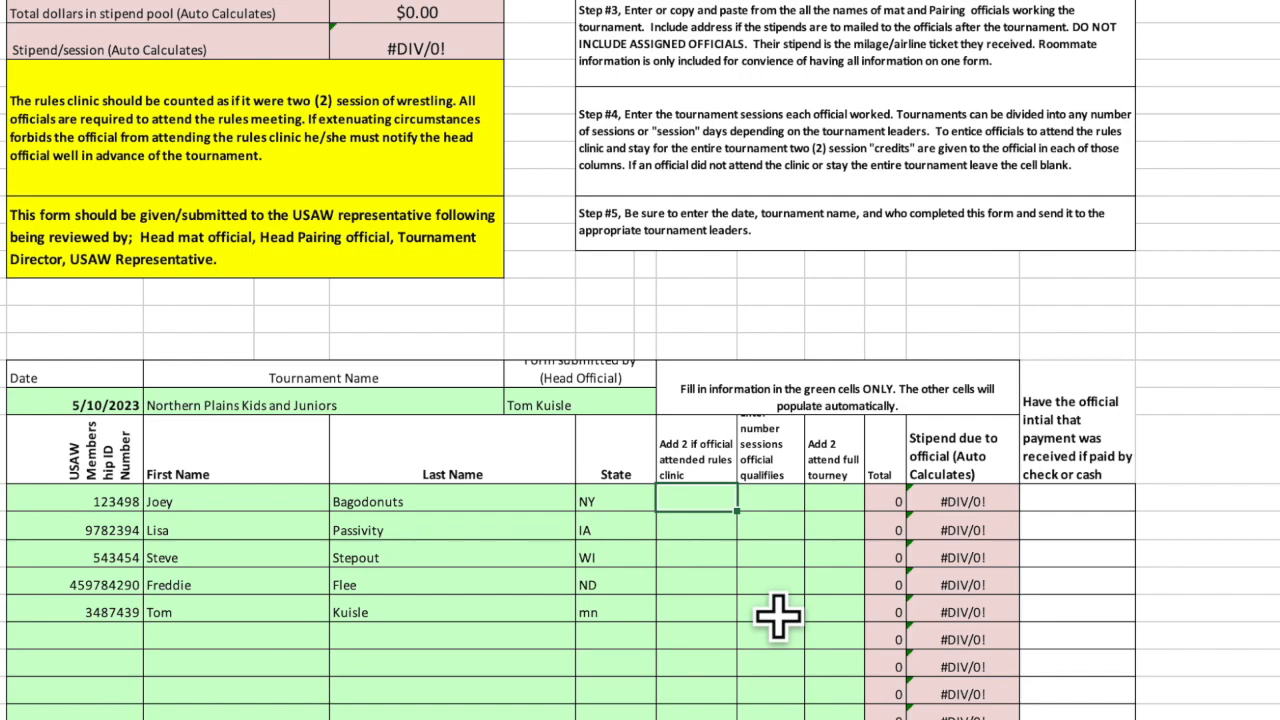
text(2)
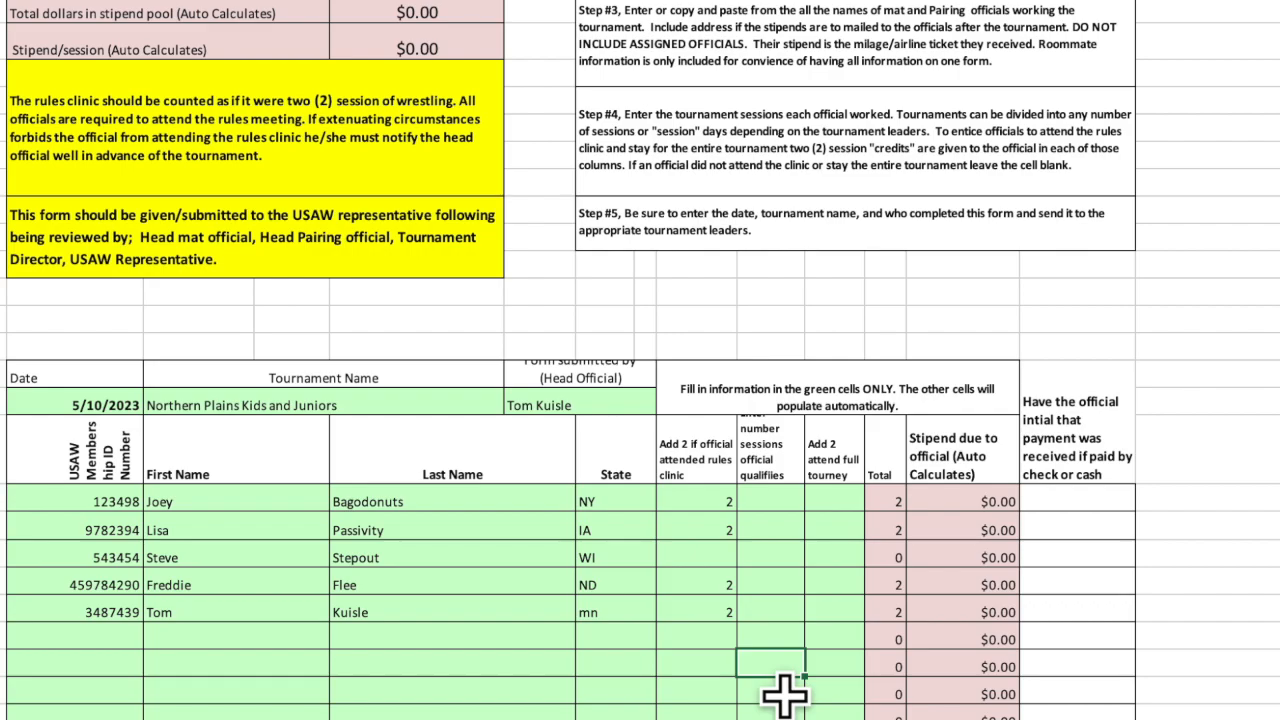
scroll(up, 3)
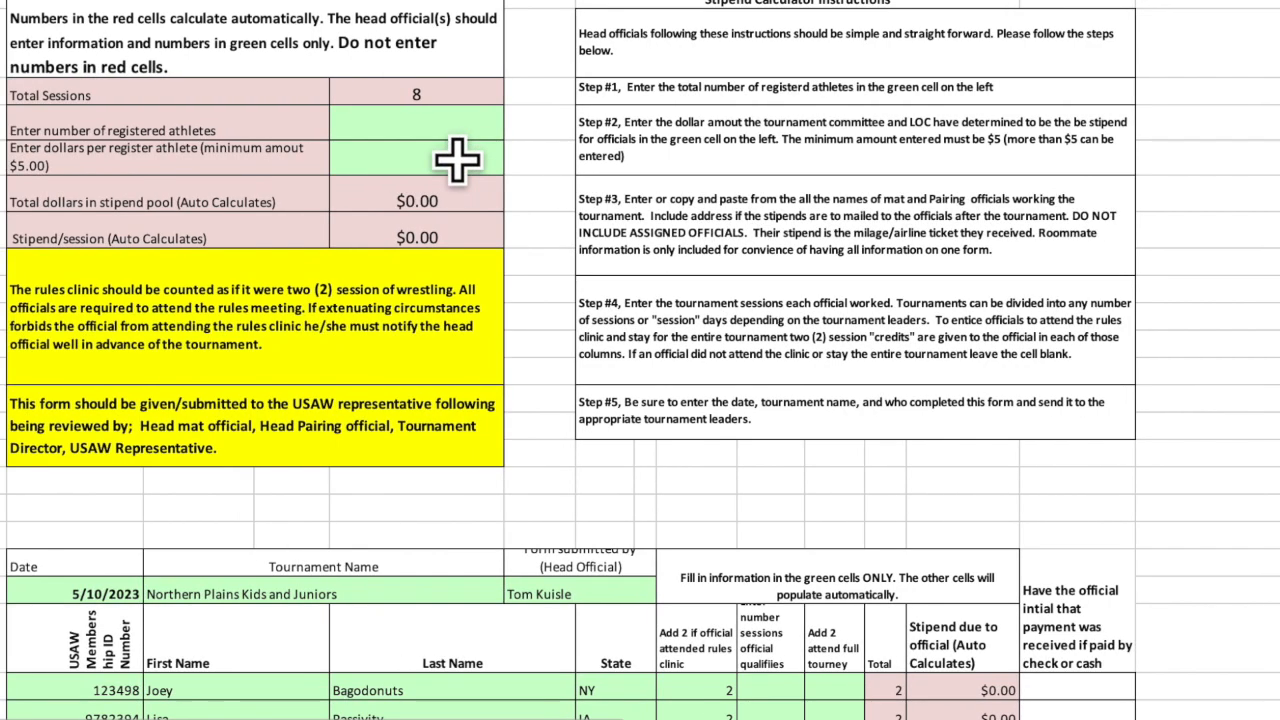
Enter 145 registered athletes and $5 per athlete, giving a $725.00 pool
click(416, 122)
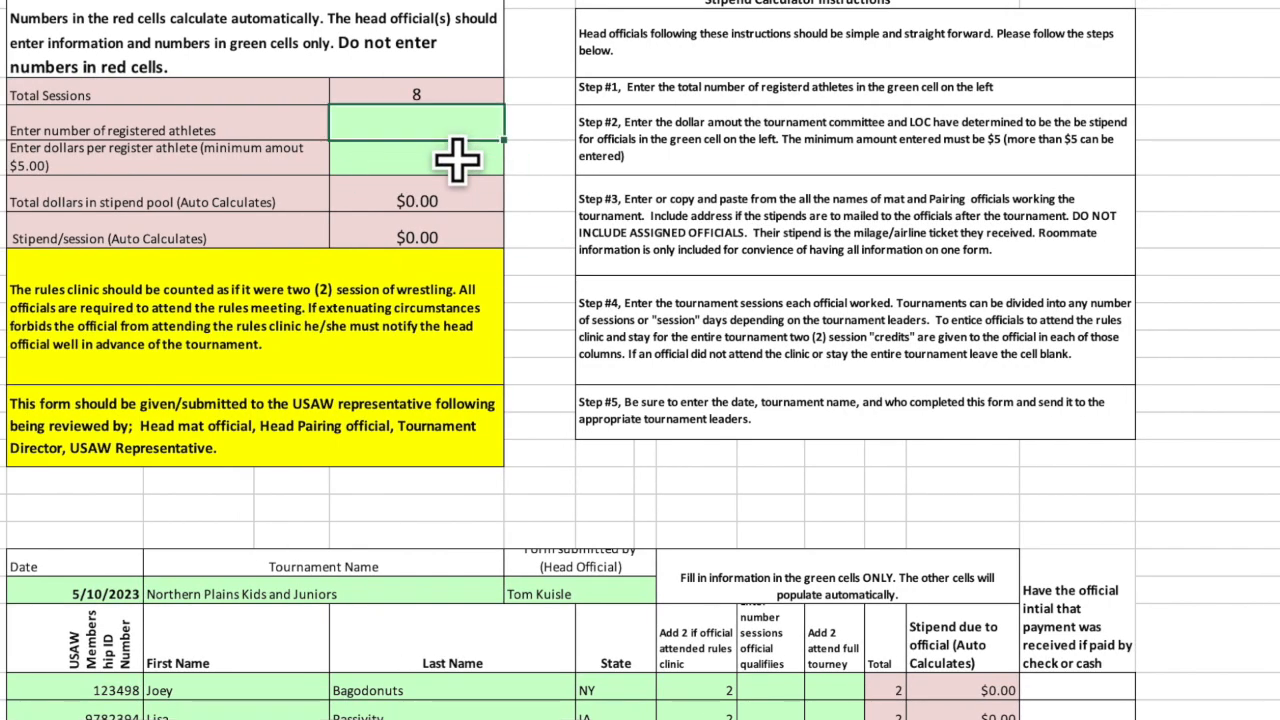
text(145)
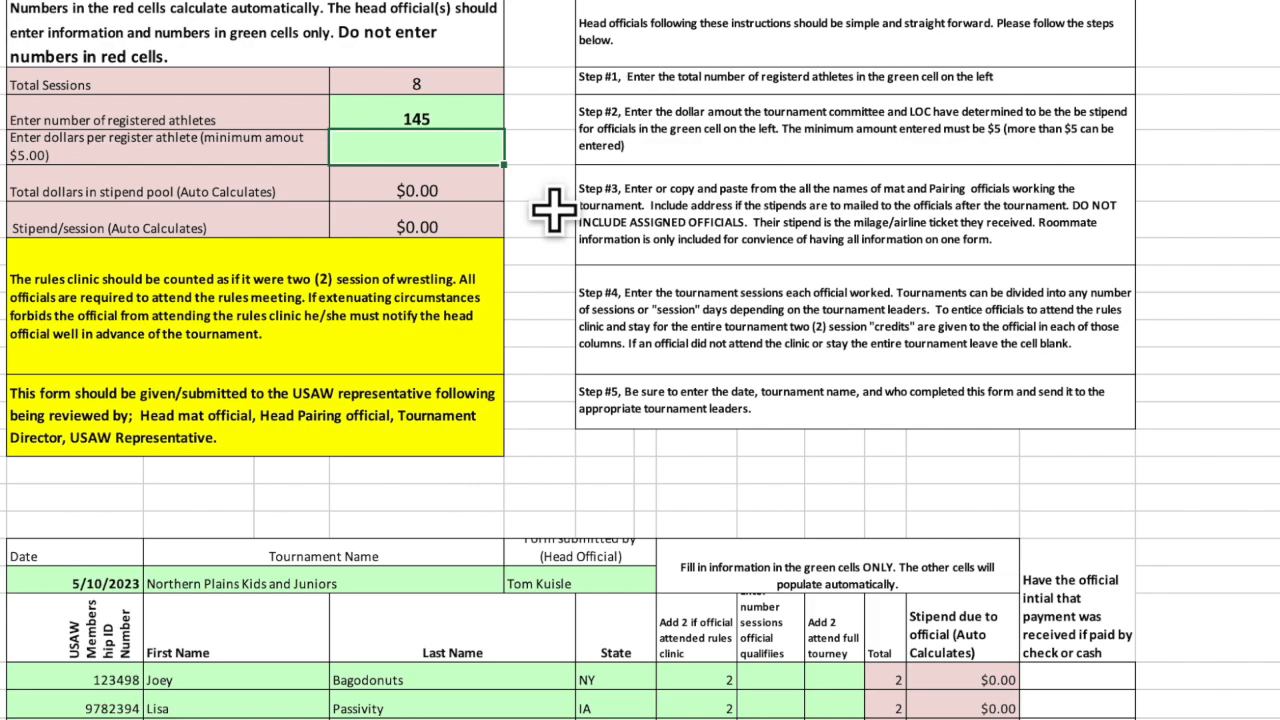
mouse_move(672, 98)
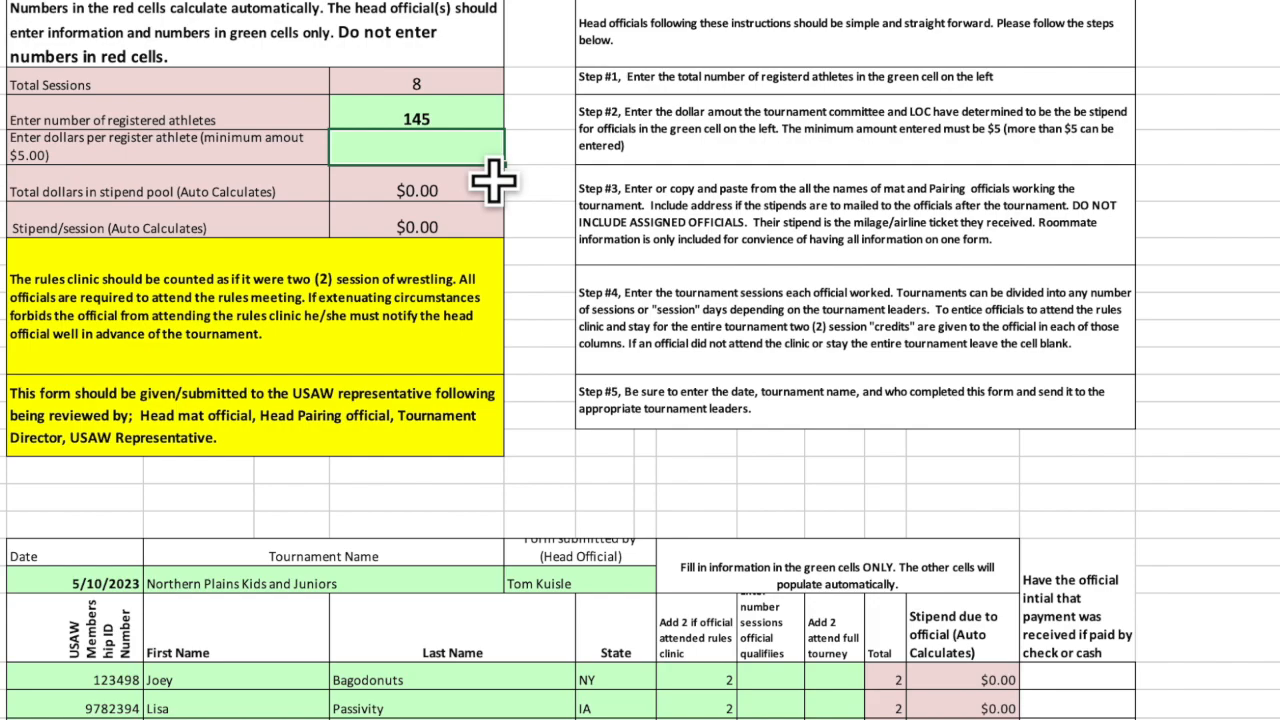
text(5)
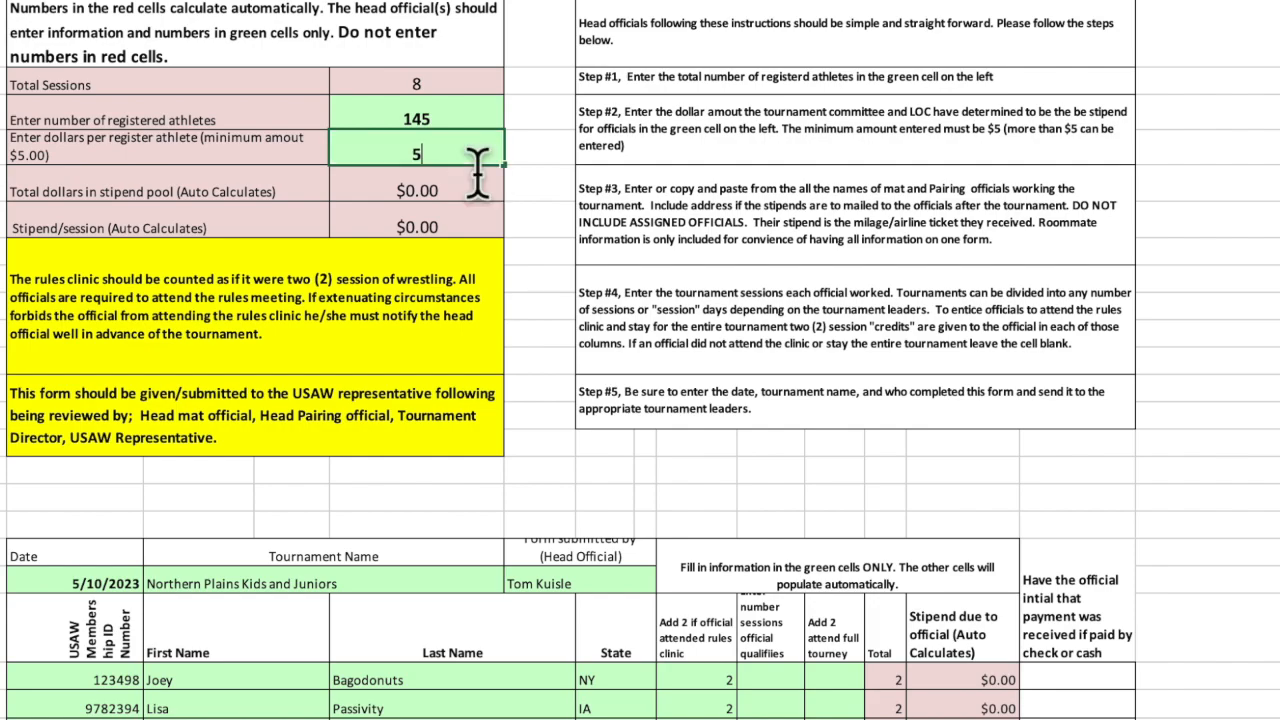
key(Return)
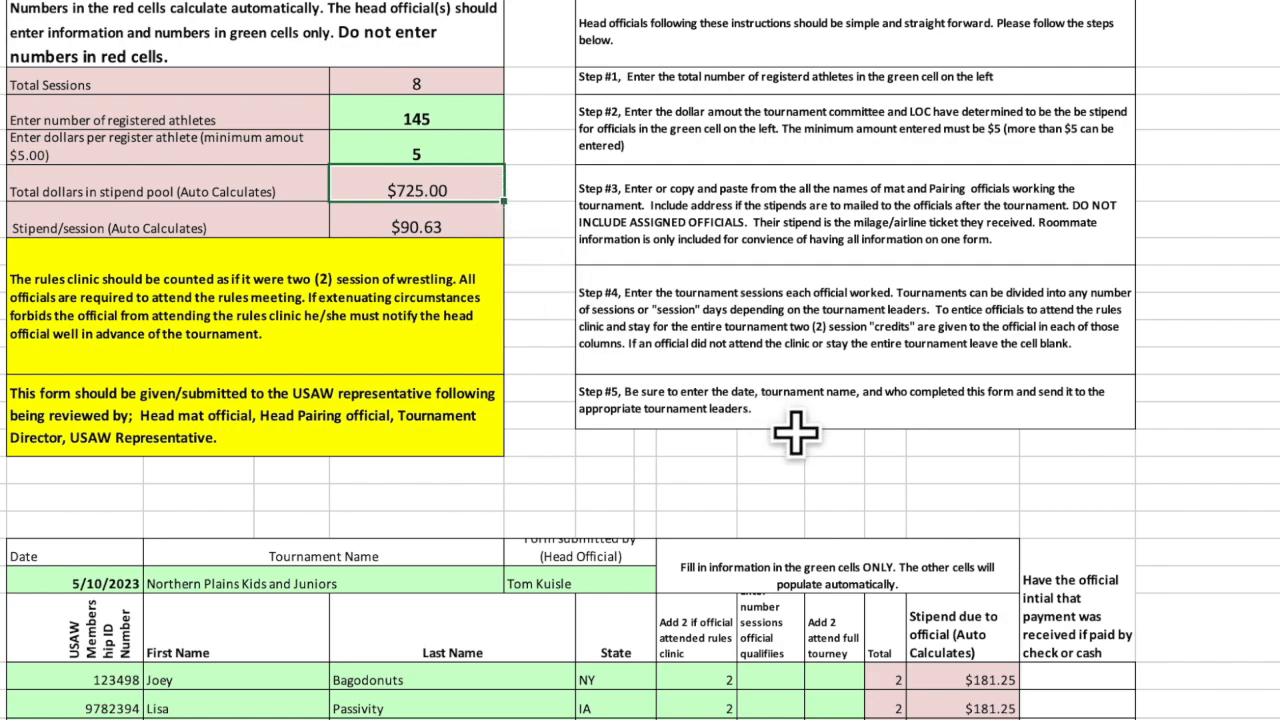
scroll(down, 3)
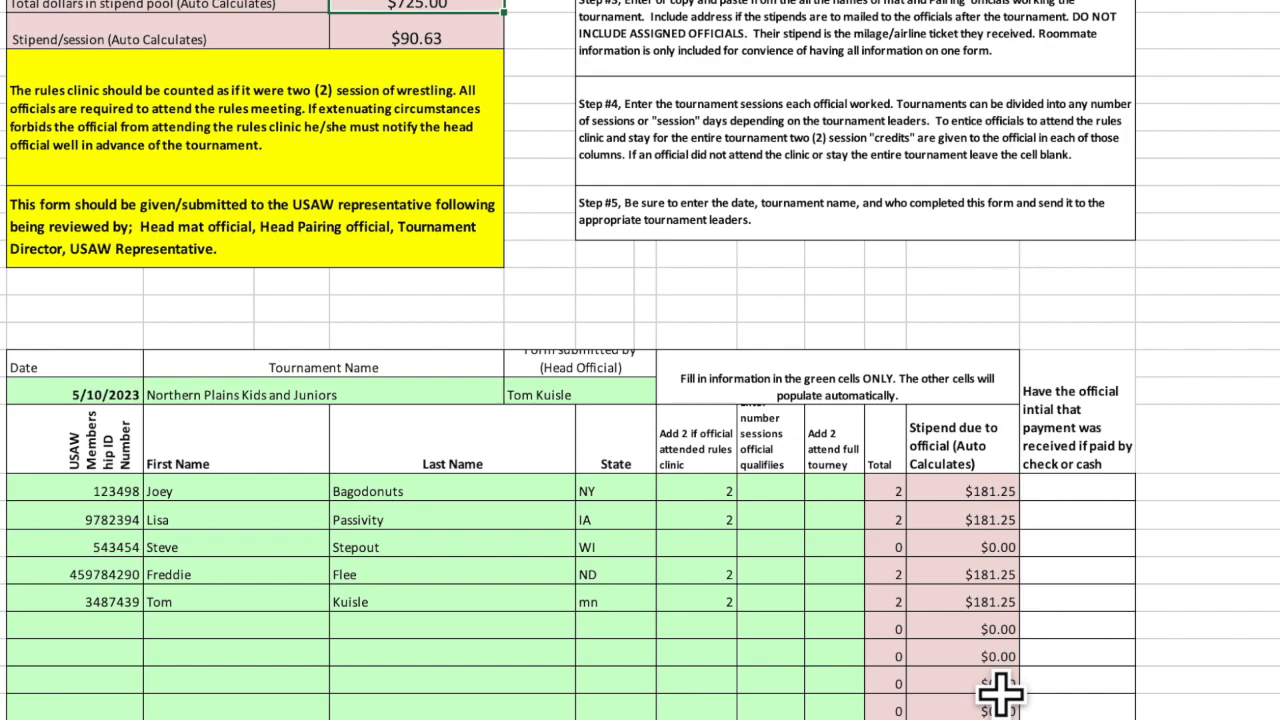
mouse_move(995, 602)
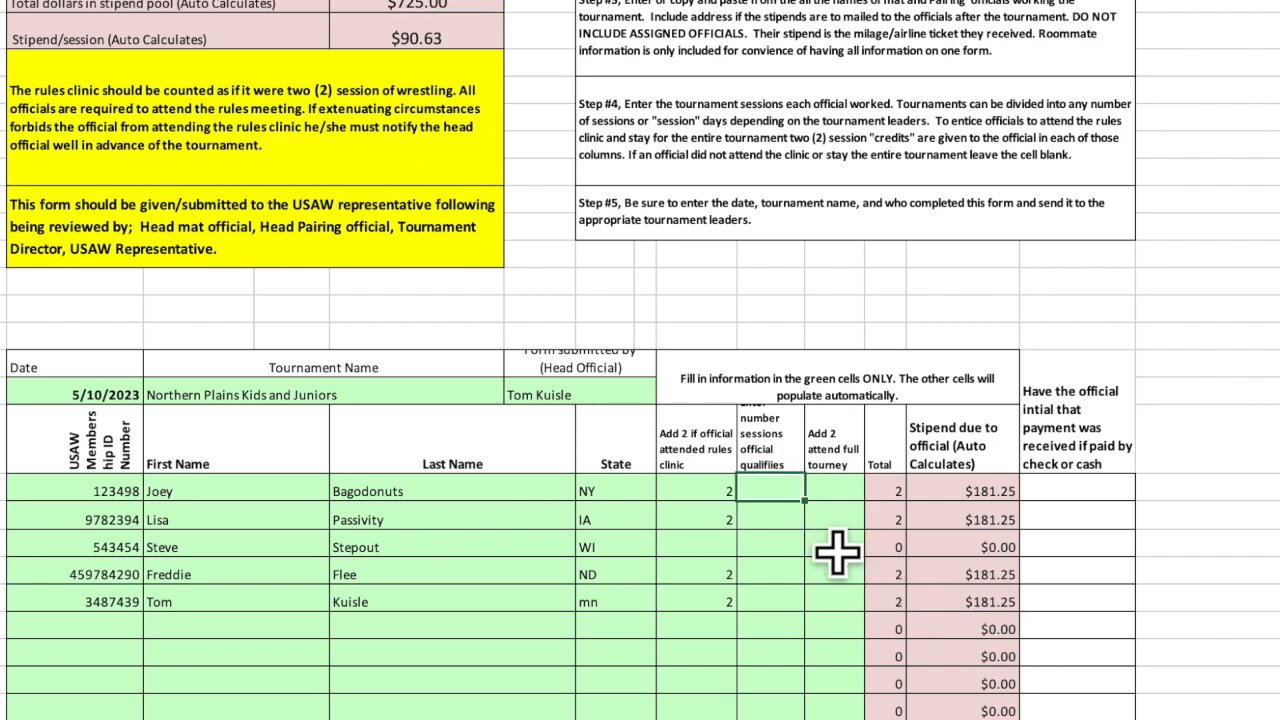
mouse_move(843, 598)
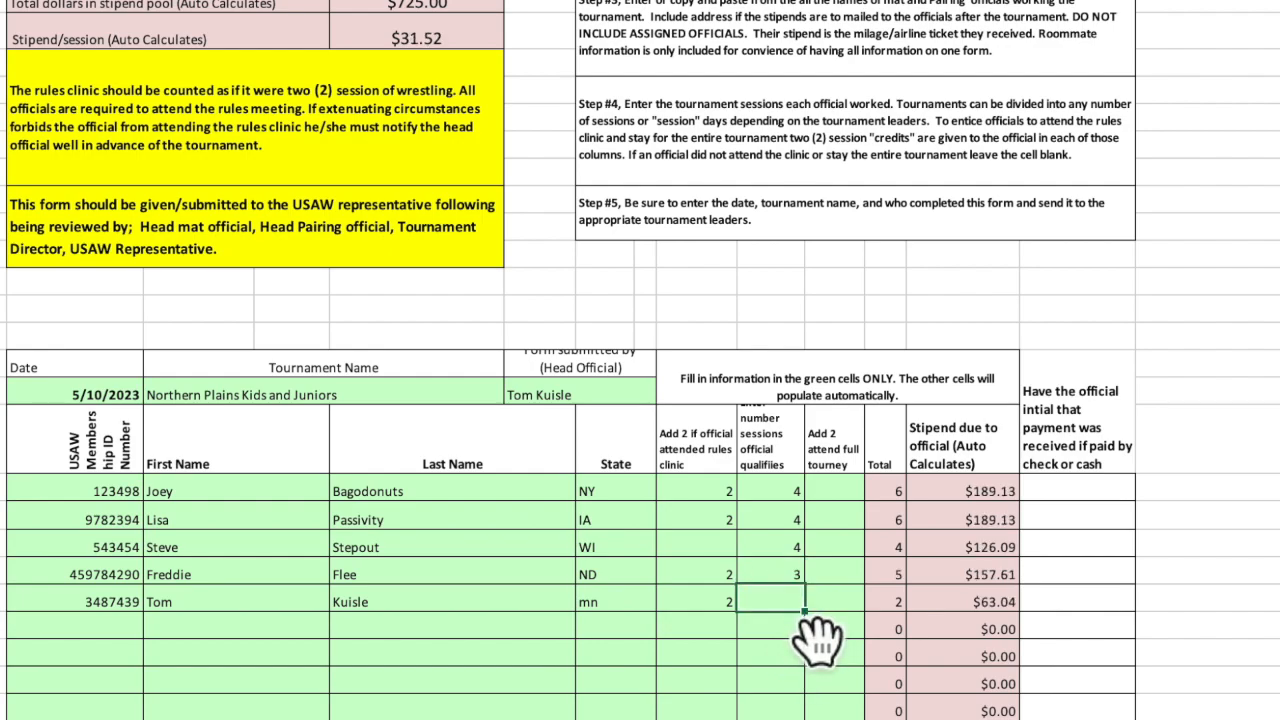
Enter session counts of 4 and full-tourney credits of 2 in officials' green cells
text(4)
click(835, 602)
text(2)
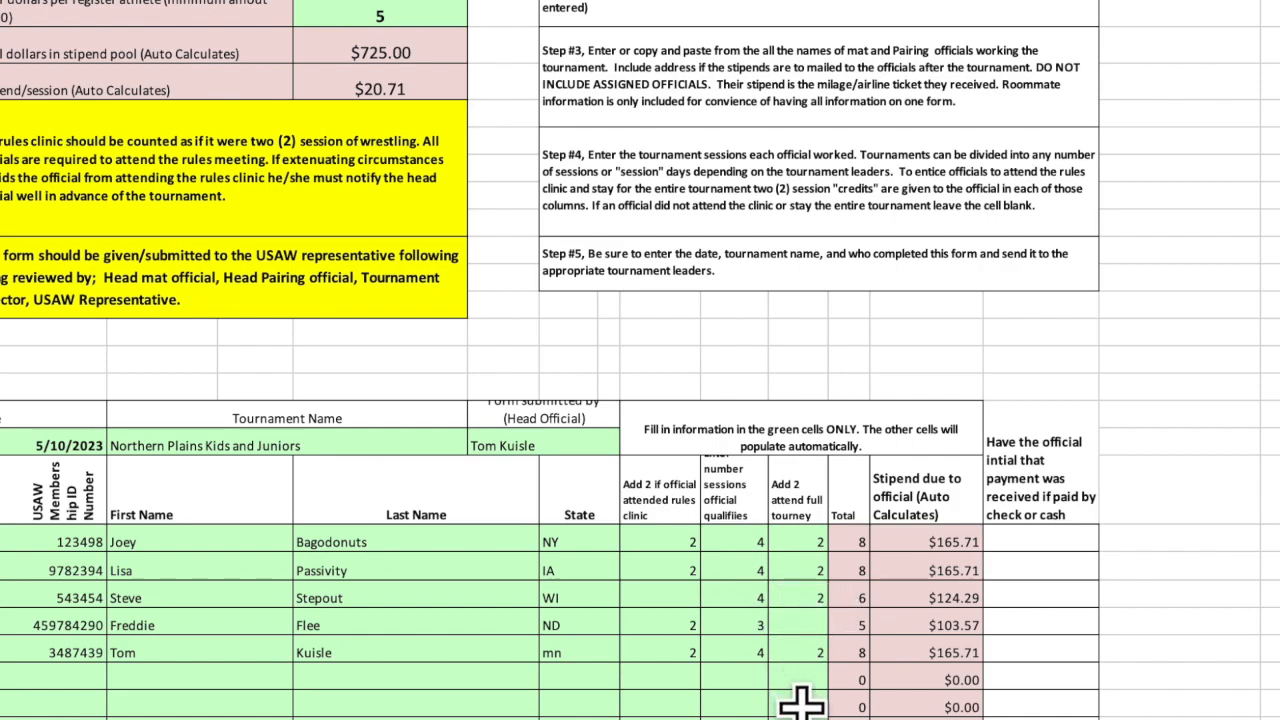
mouse_move(653, 678)
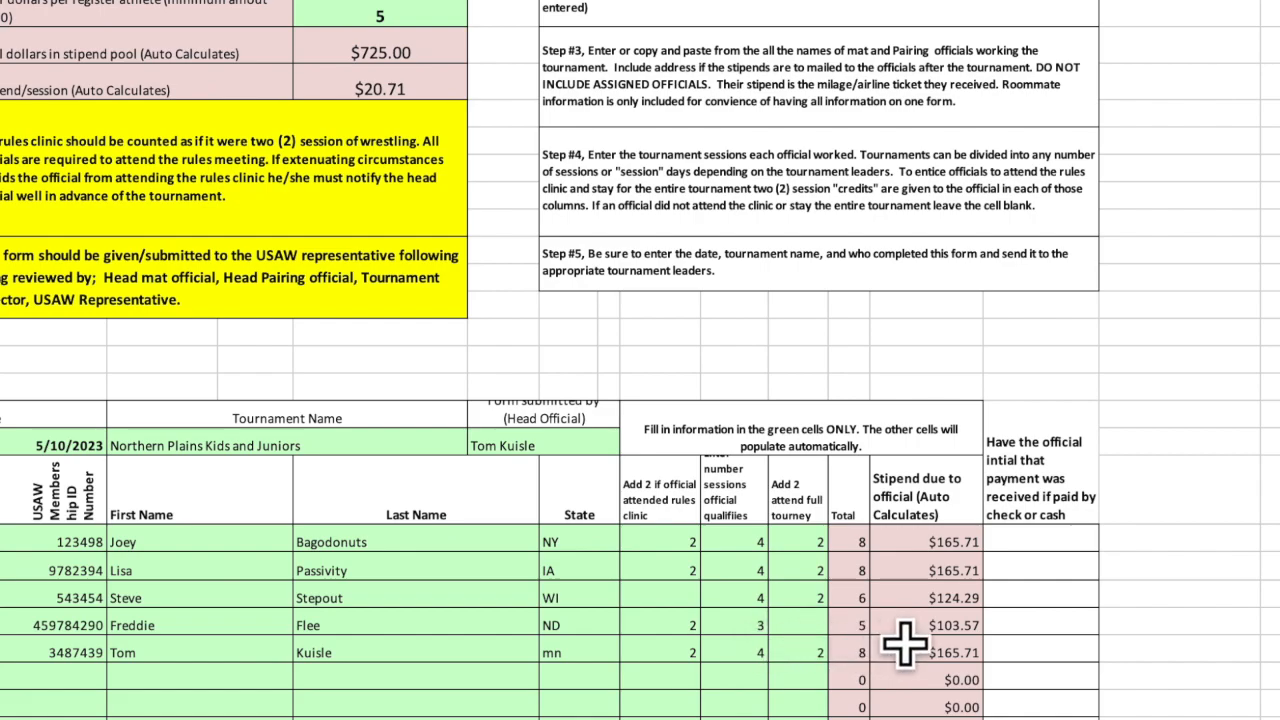
mouse_move(950, 710)
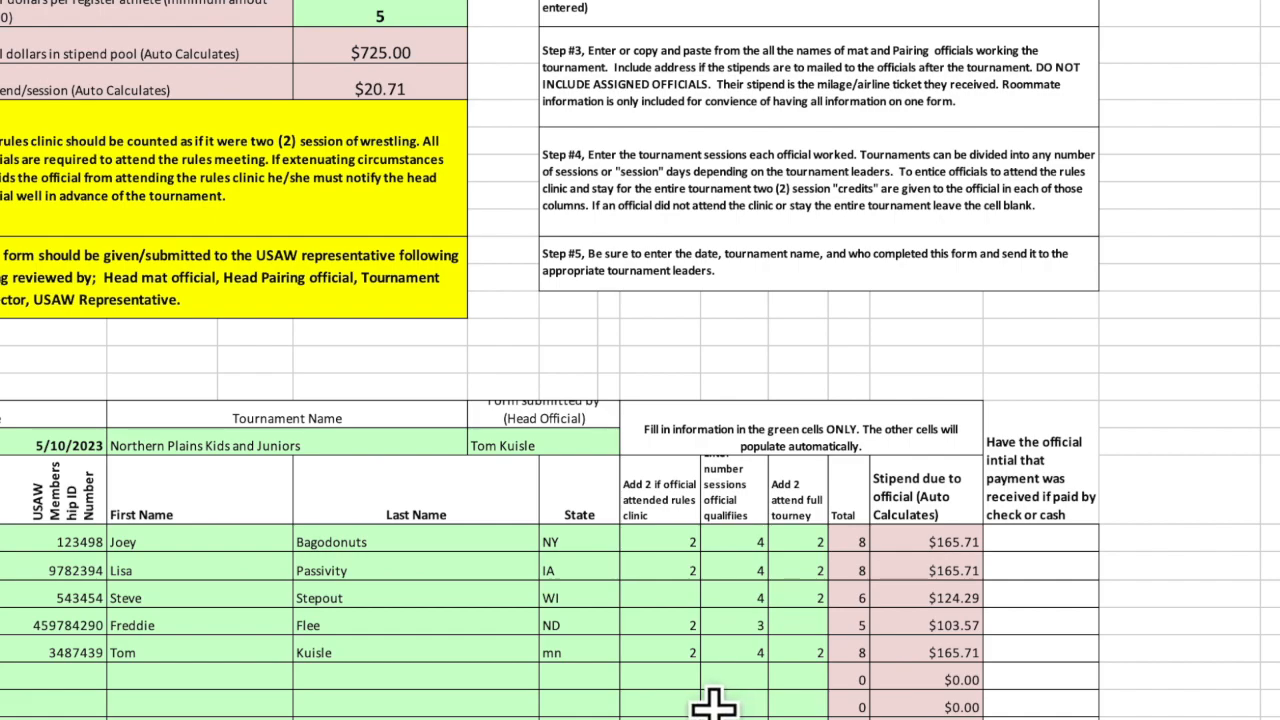
mouse_move(868, 662)
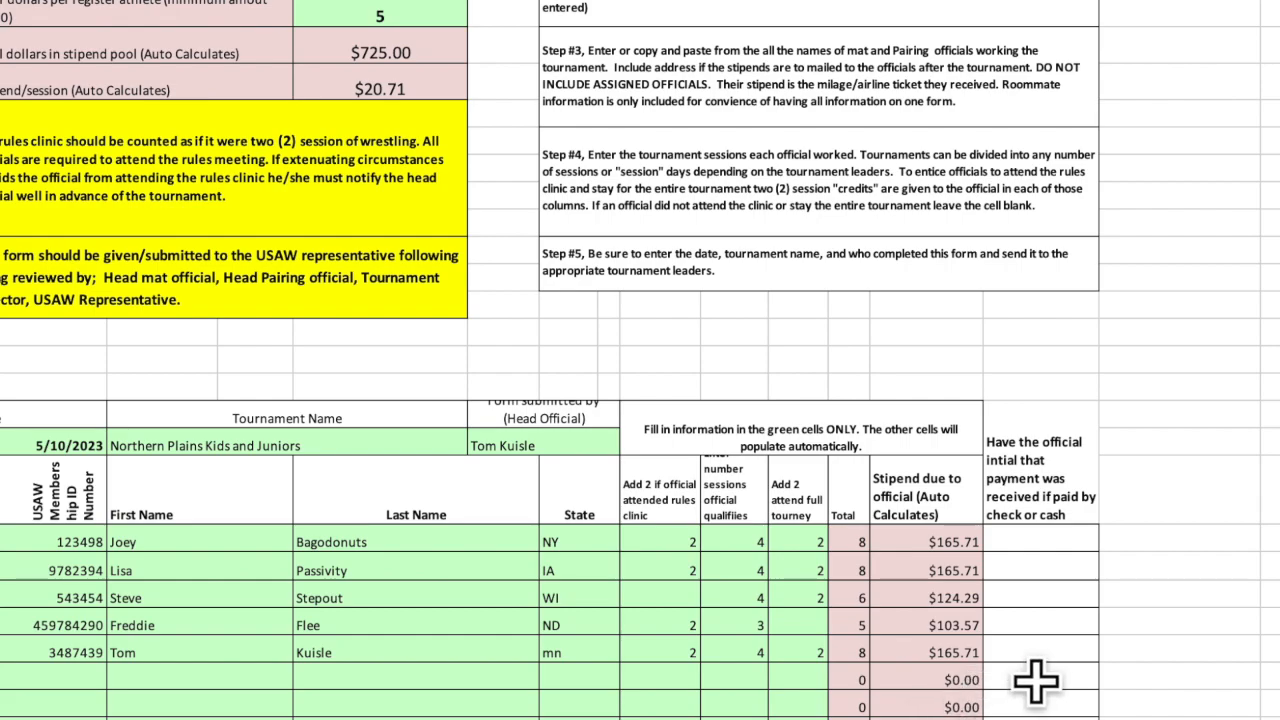
scroll(down, 3)
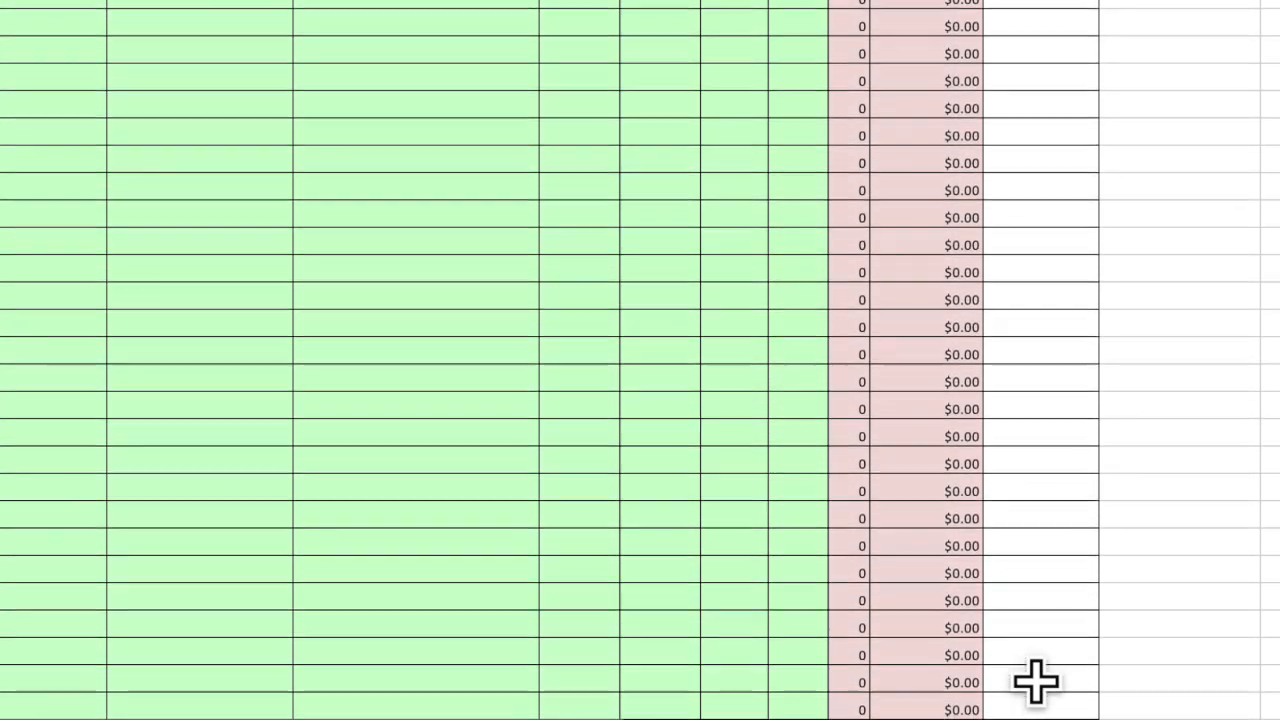
scroll(down, 3)
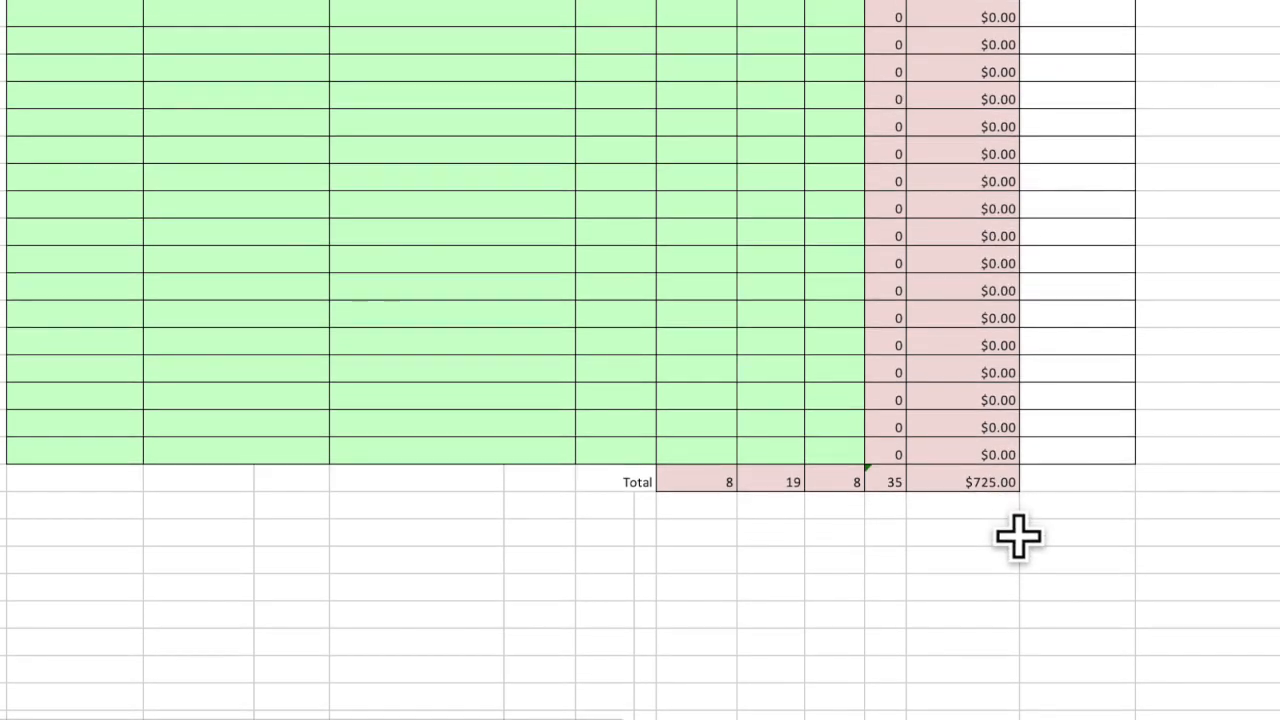
scroll(up, 3)
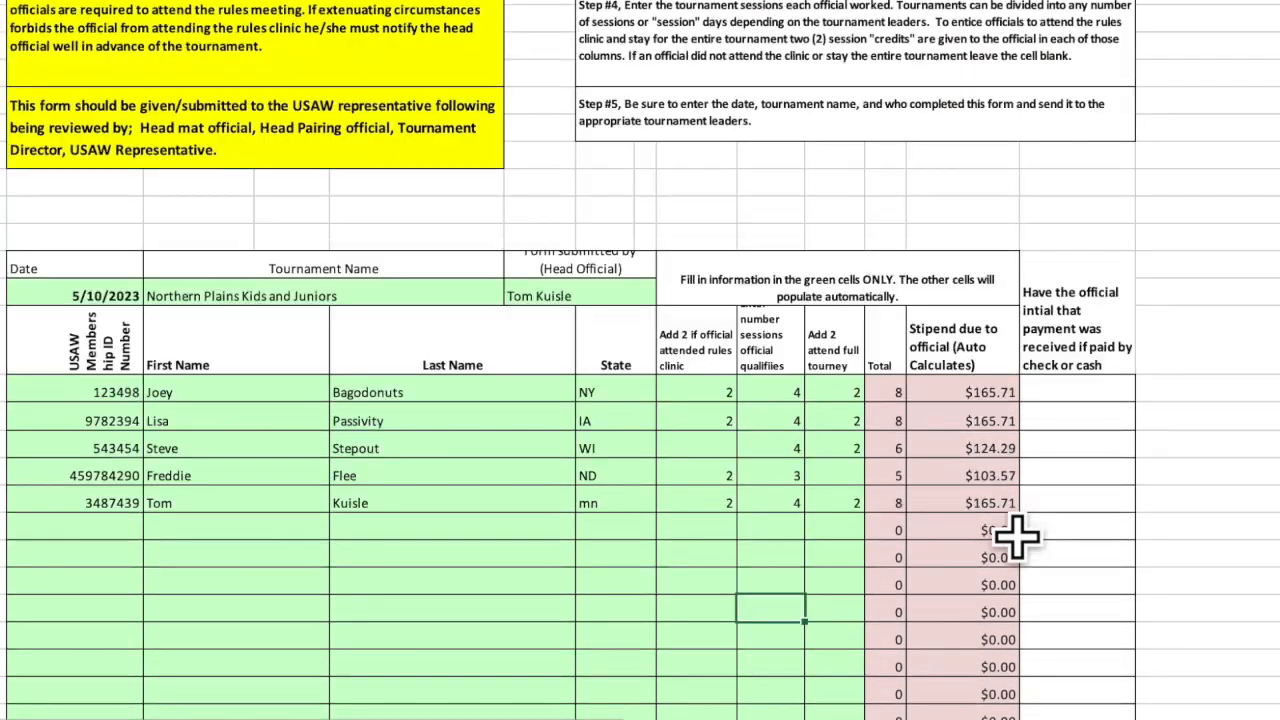
scroll(up, 3)
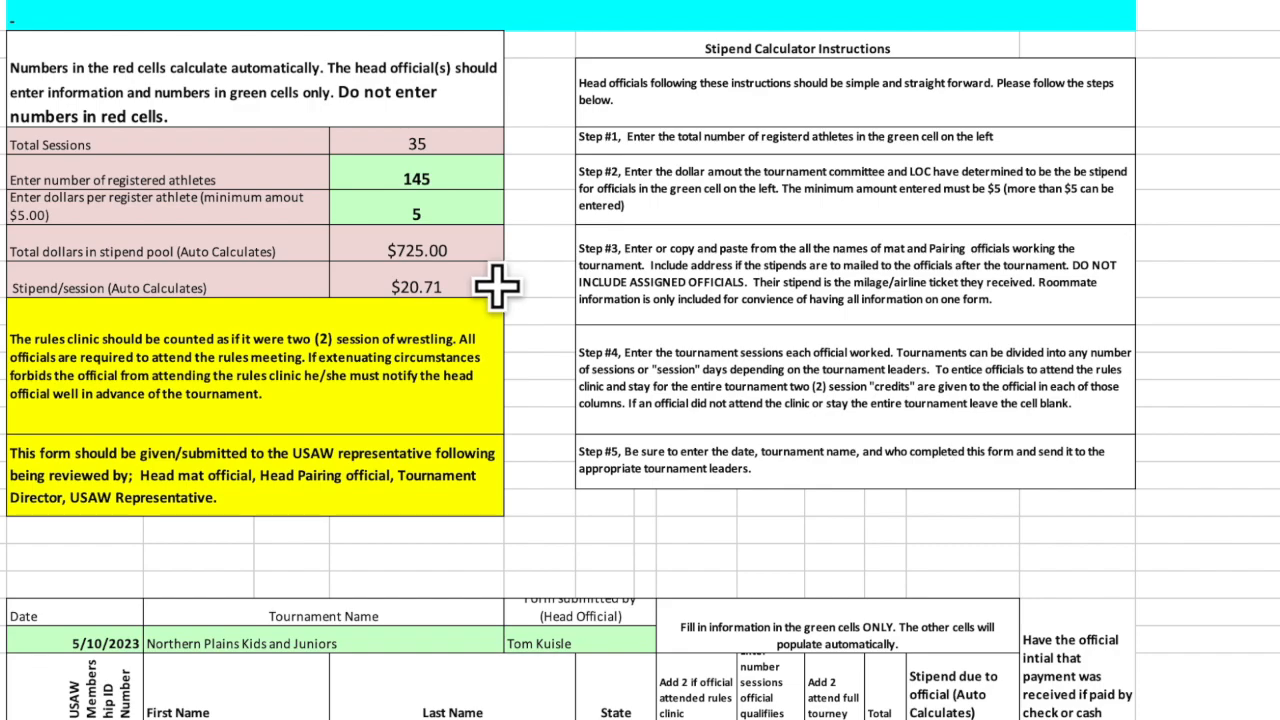
mouse_move(497, 214)
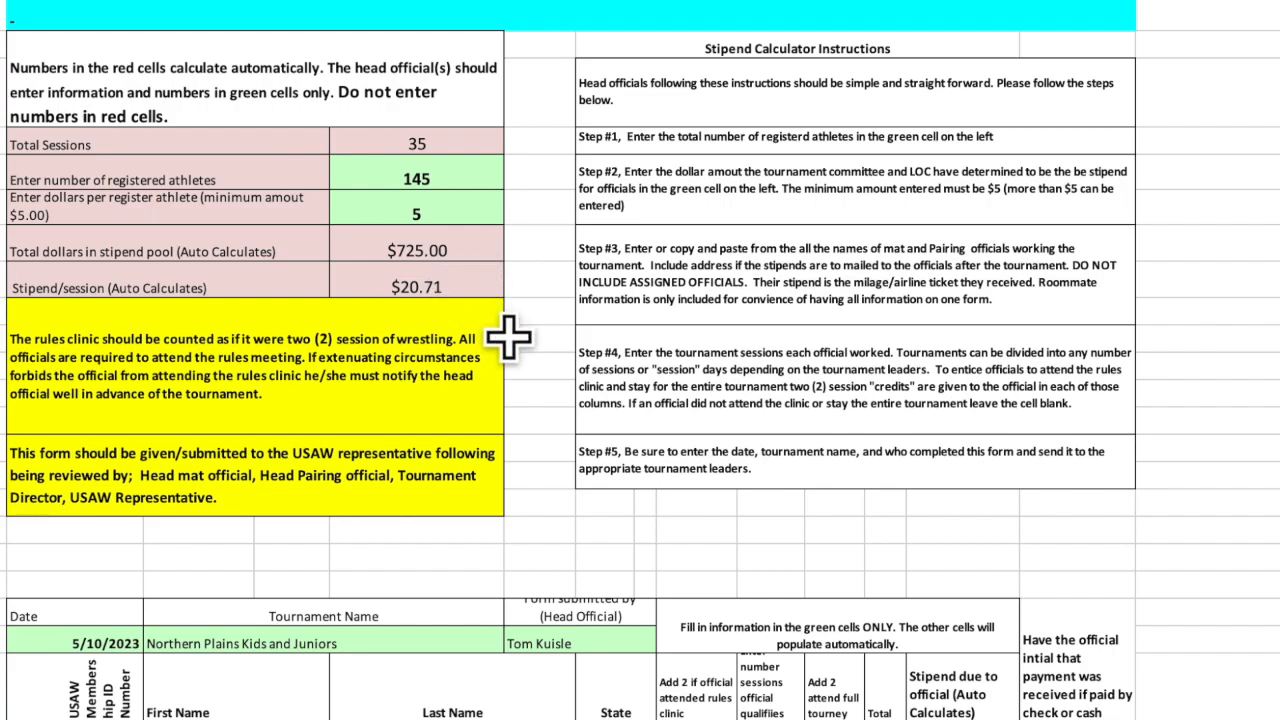
scroll(down, 3)
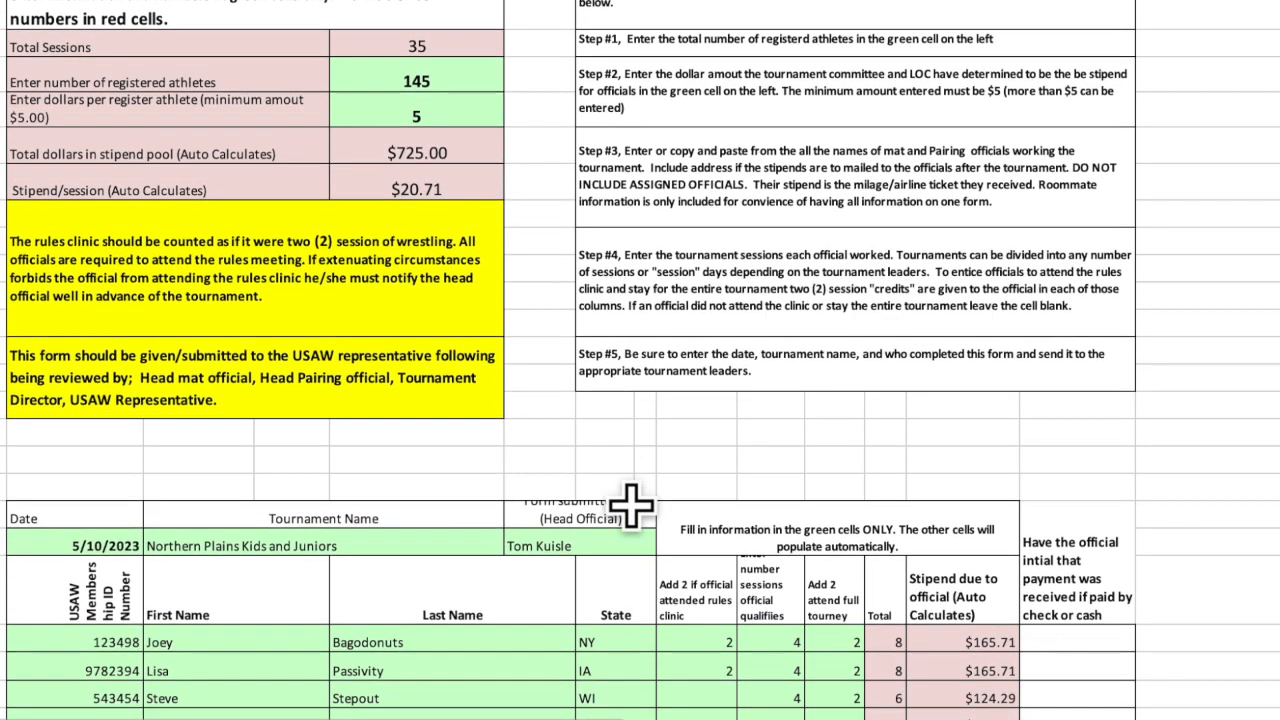
scroll(down, 3)
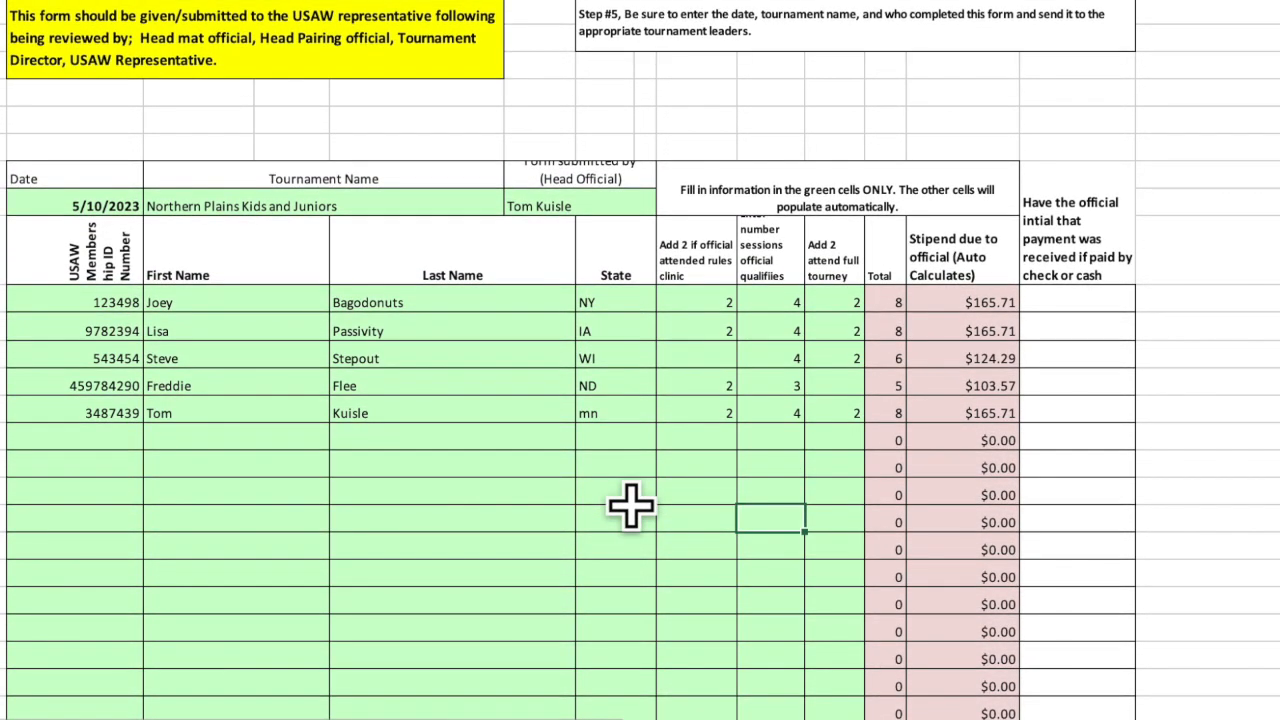